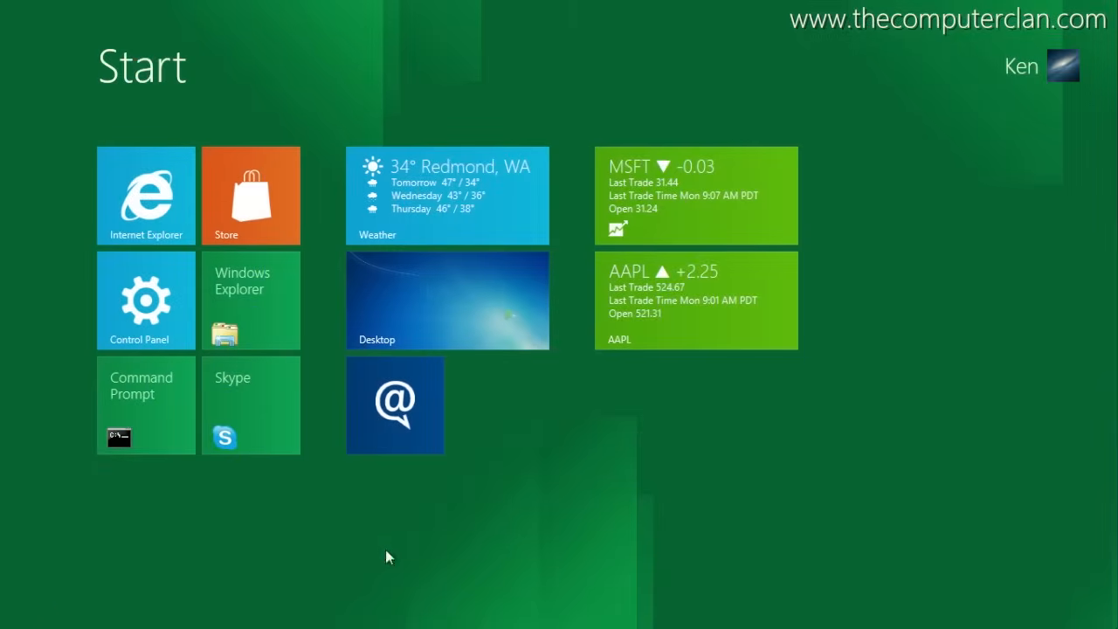
mouse_move(589, 471)
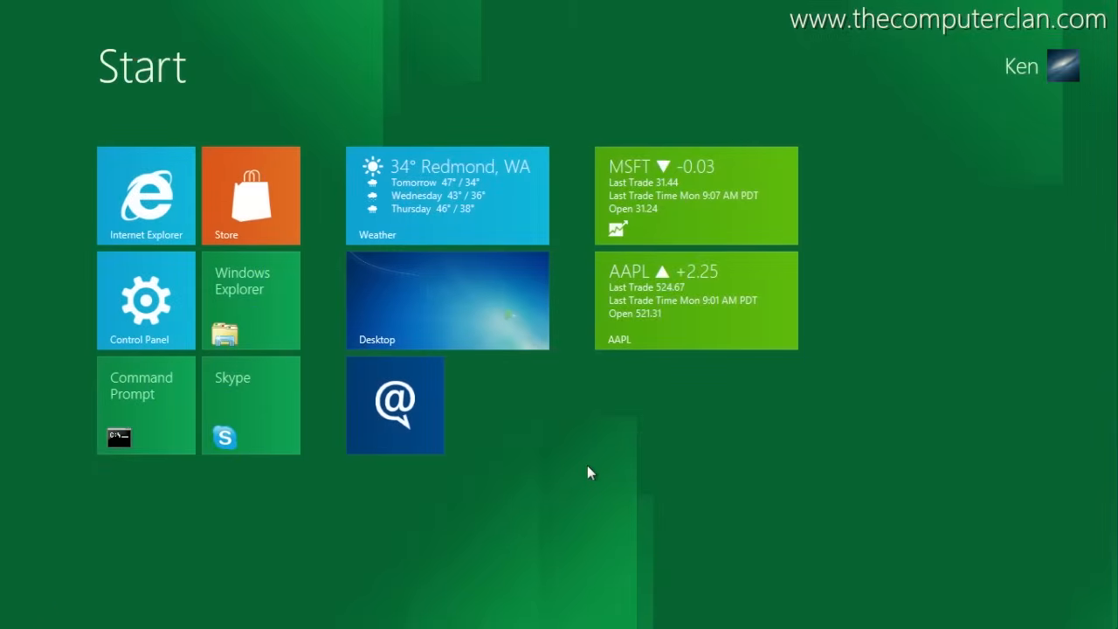
Step: Switch from the Start screen to the desktop and scroll through the Action Center window
left_click(251, 300)
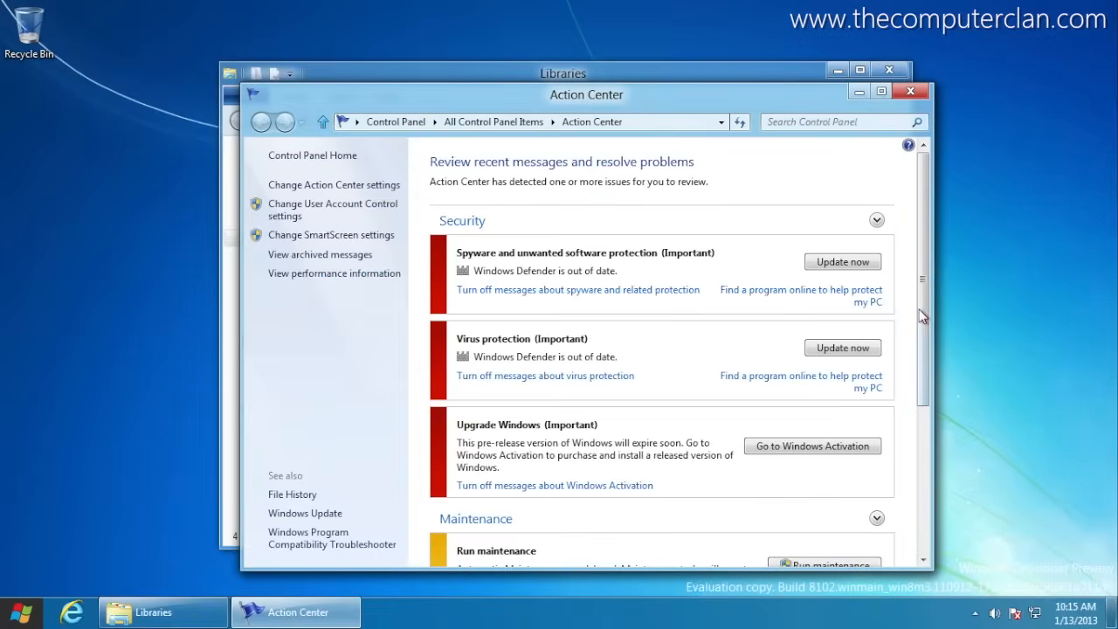
scroll("down", 3)
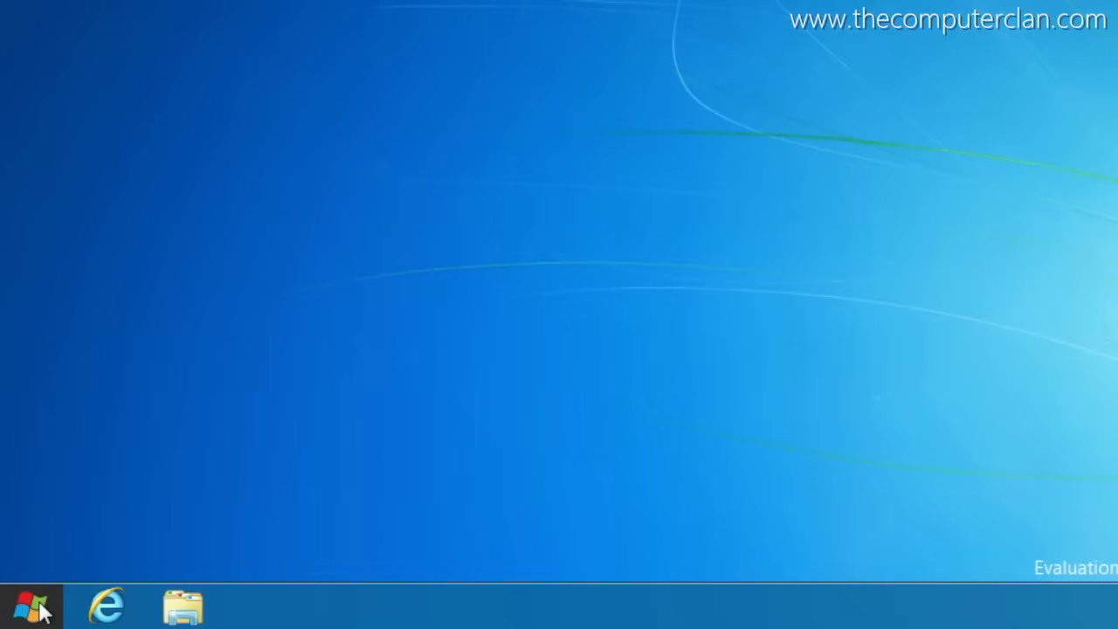
Step: Open the Control Panel app from Start and browse to its Notifications settings
left_click(30, 605)
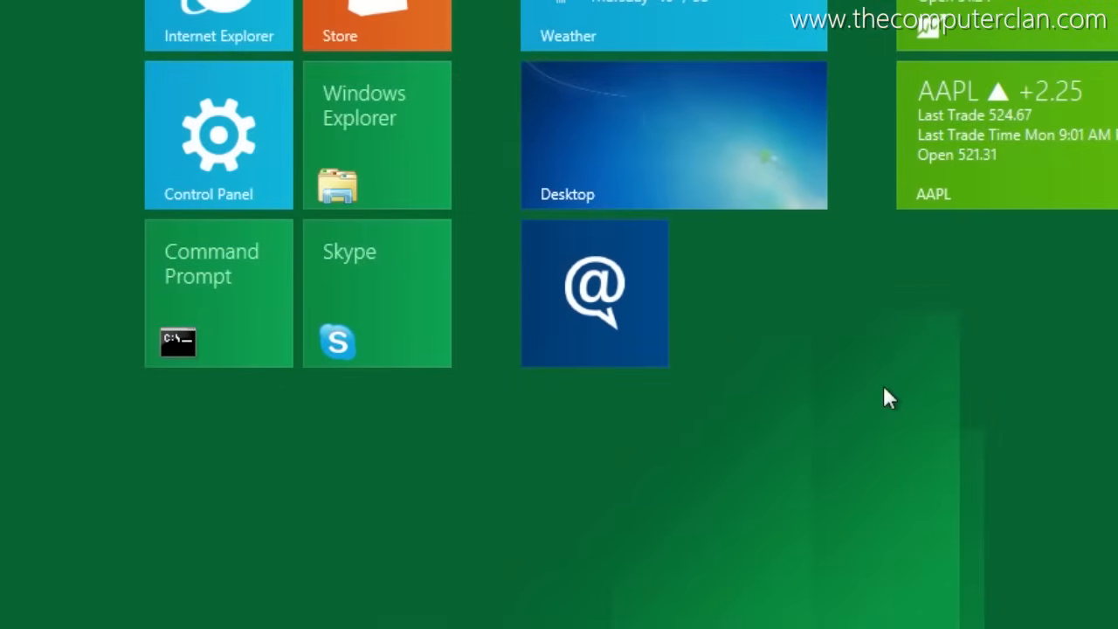
left_click(218, 135)
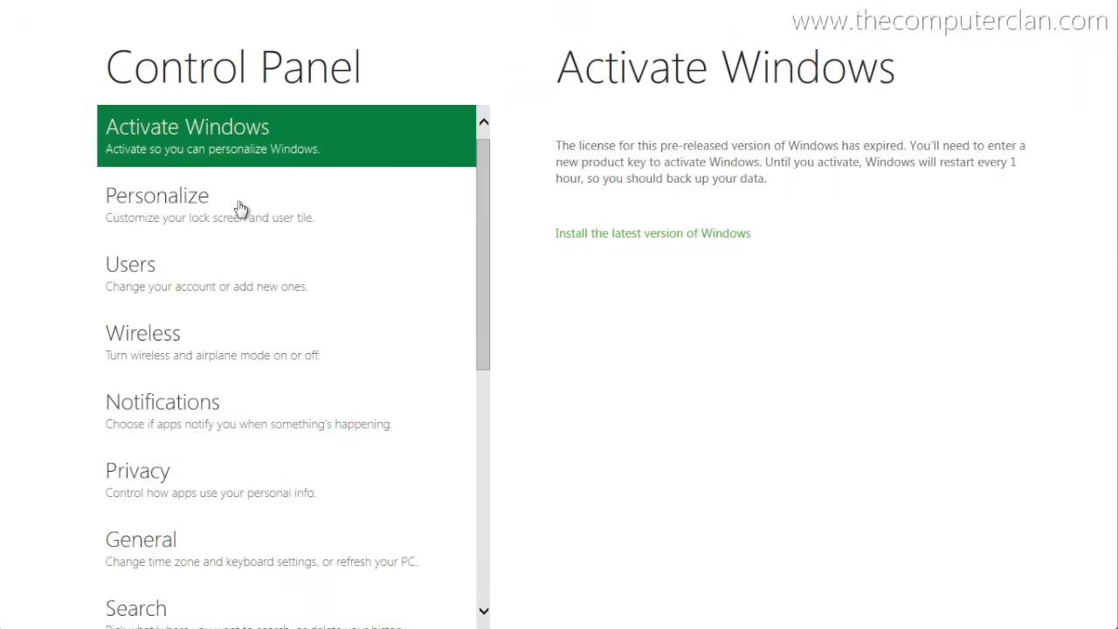
left_click(157, 205)
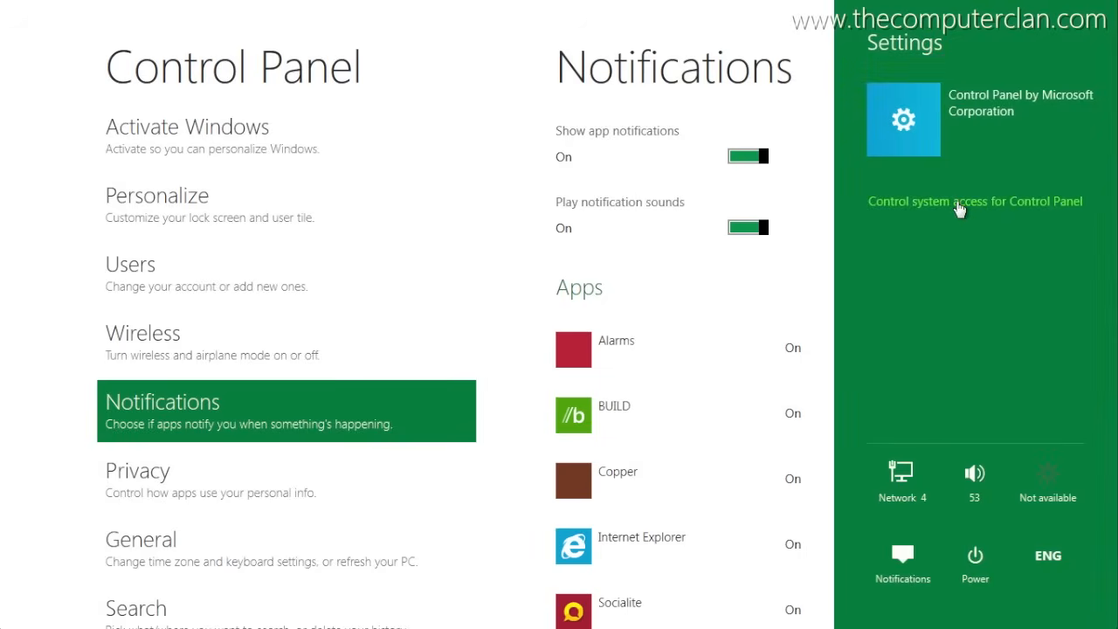
Step: Bring up the Start screen with the charms bar and date-time overlay
left_click(975, 201)
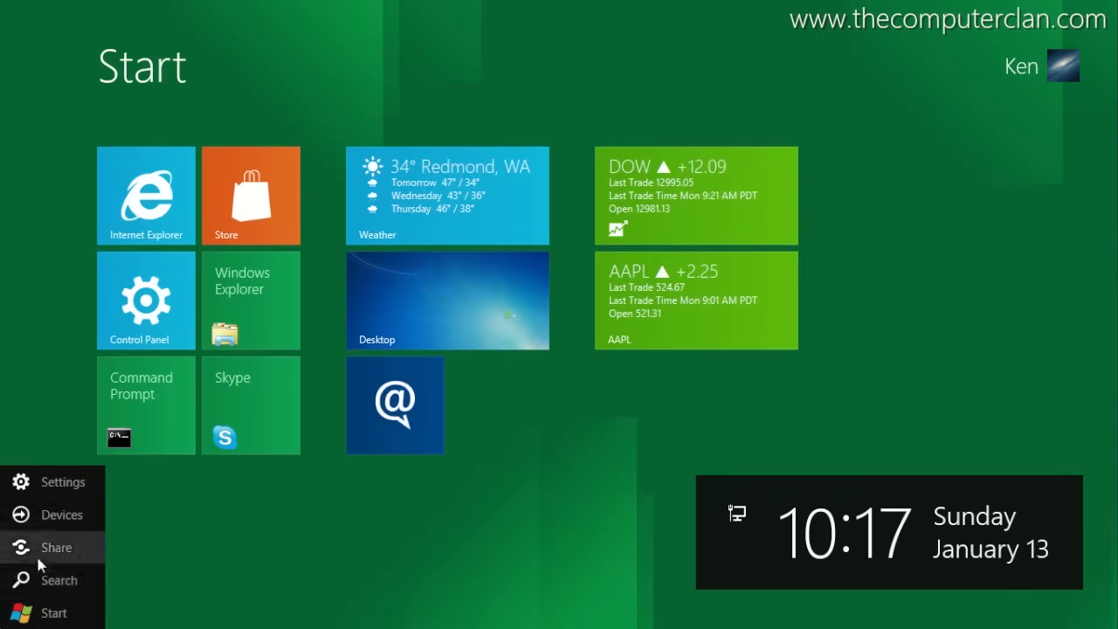
Step: Try the Share charm, then search Files for 'Tw'
left_click(57, 547)
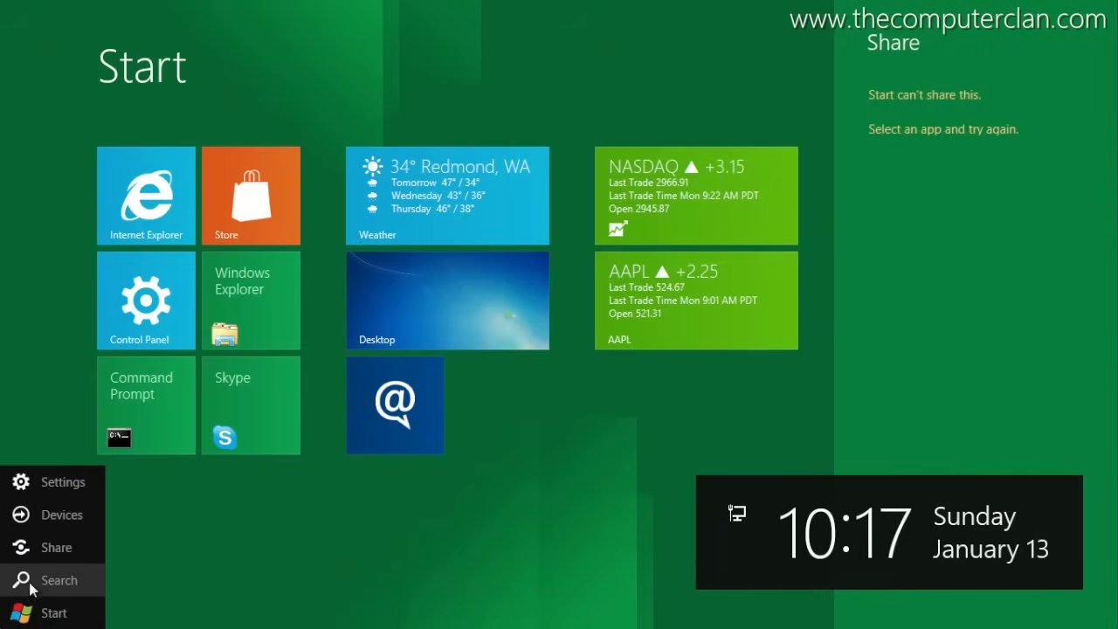
left_click(60, 580)
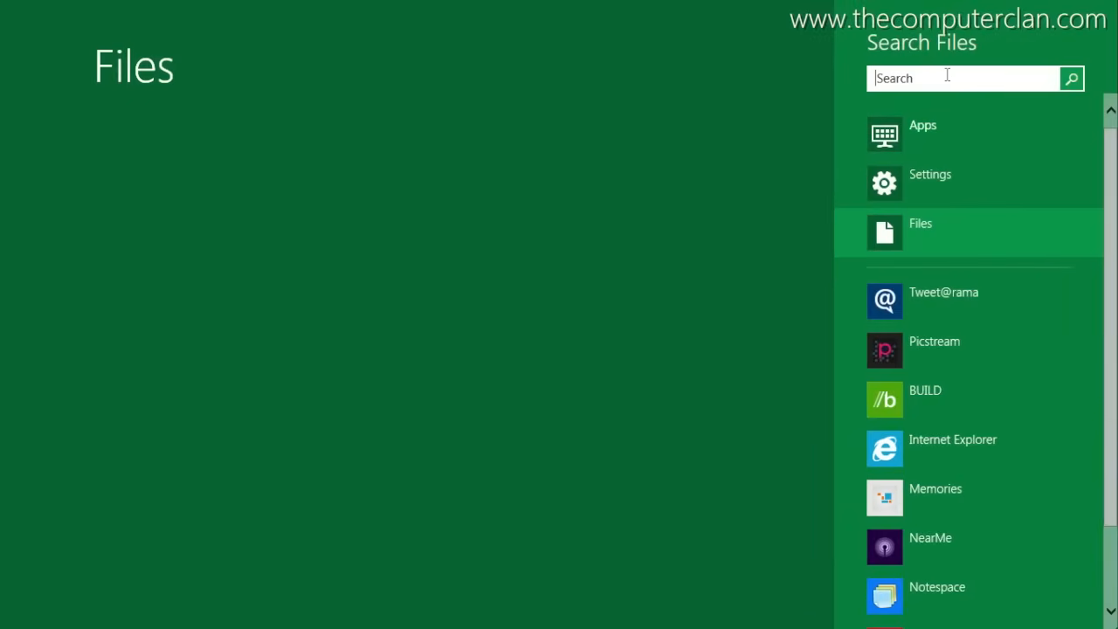
type("Tw")
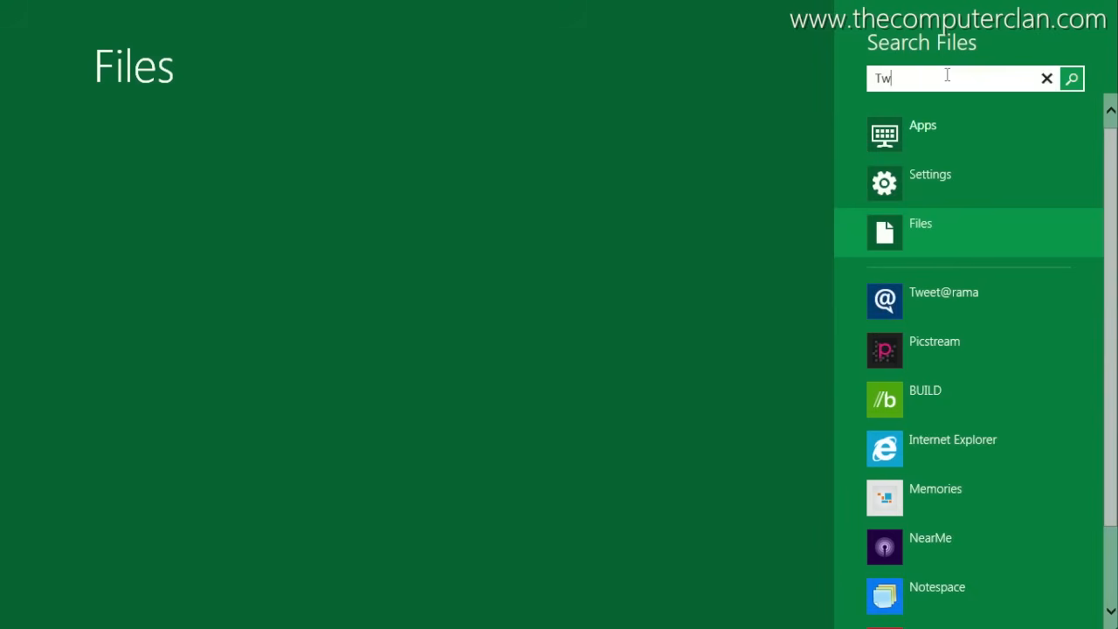
Step: Launch Command Prompt from Start and drag its window to a new position
left_click(922, 125)
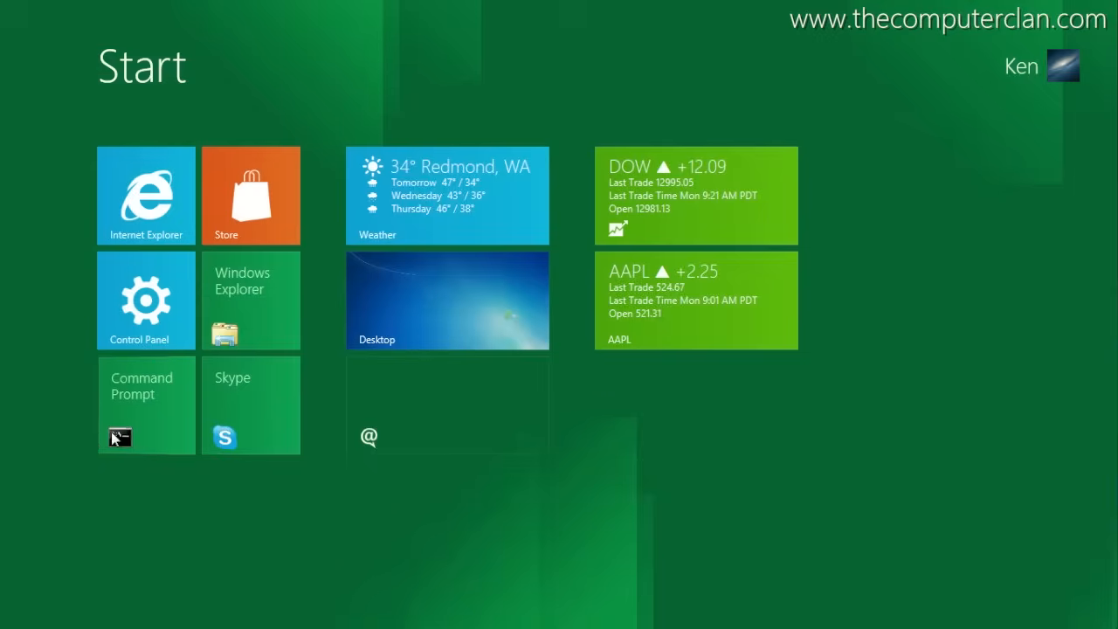
left_click(146, 403)
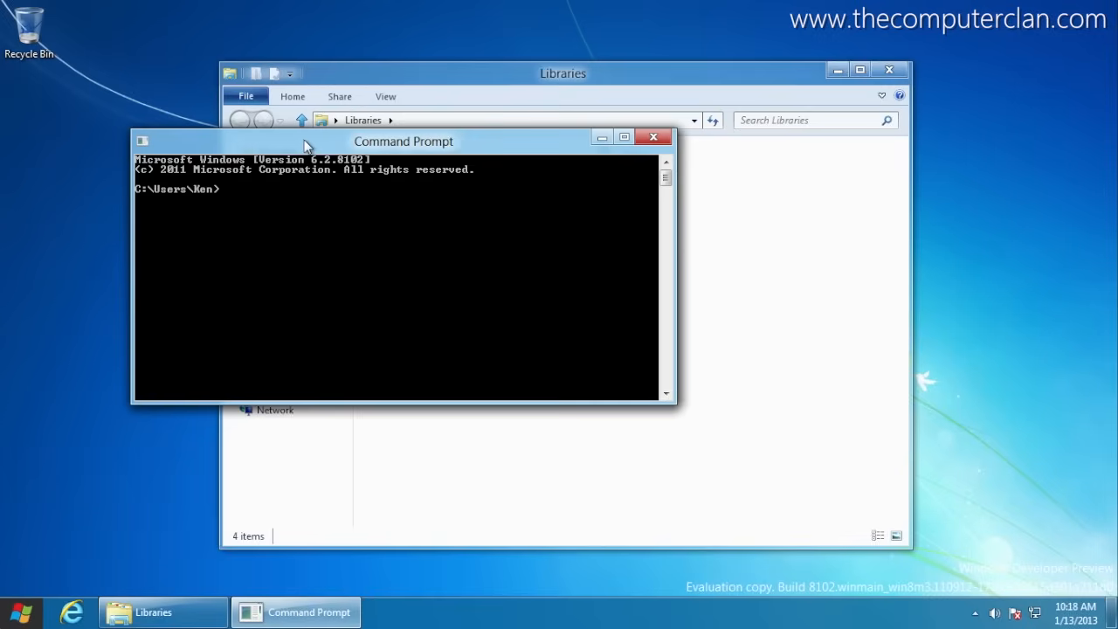
left_click_drag(404, 140, 450, 164)
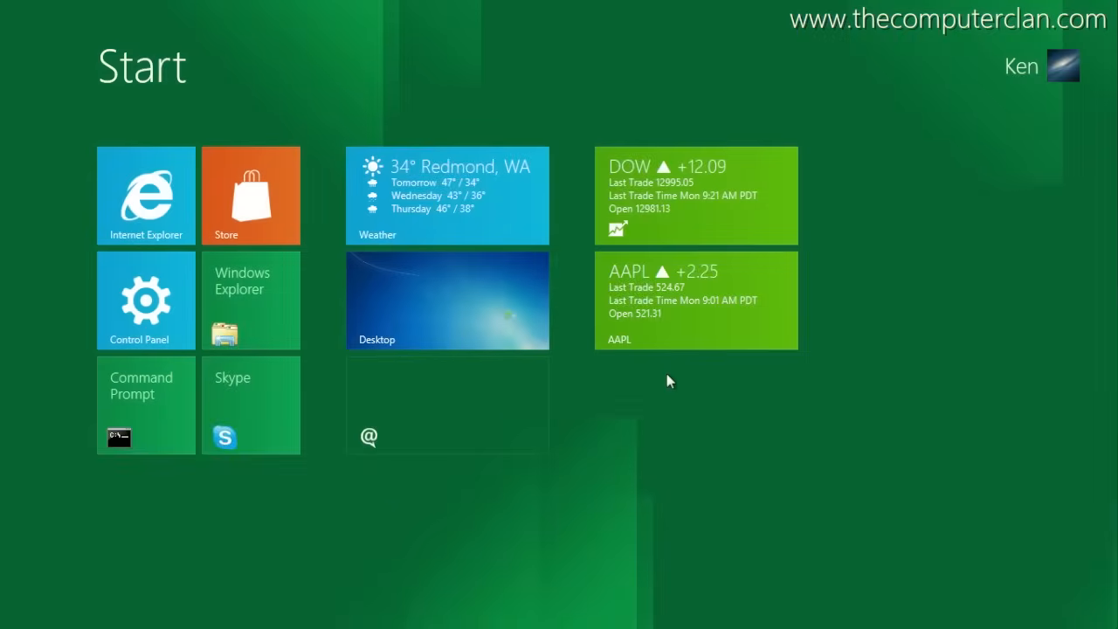
Step: View the AAPL chart in the Stocks app, then switch back to the desktop
left_click(695, 301)
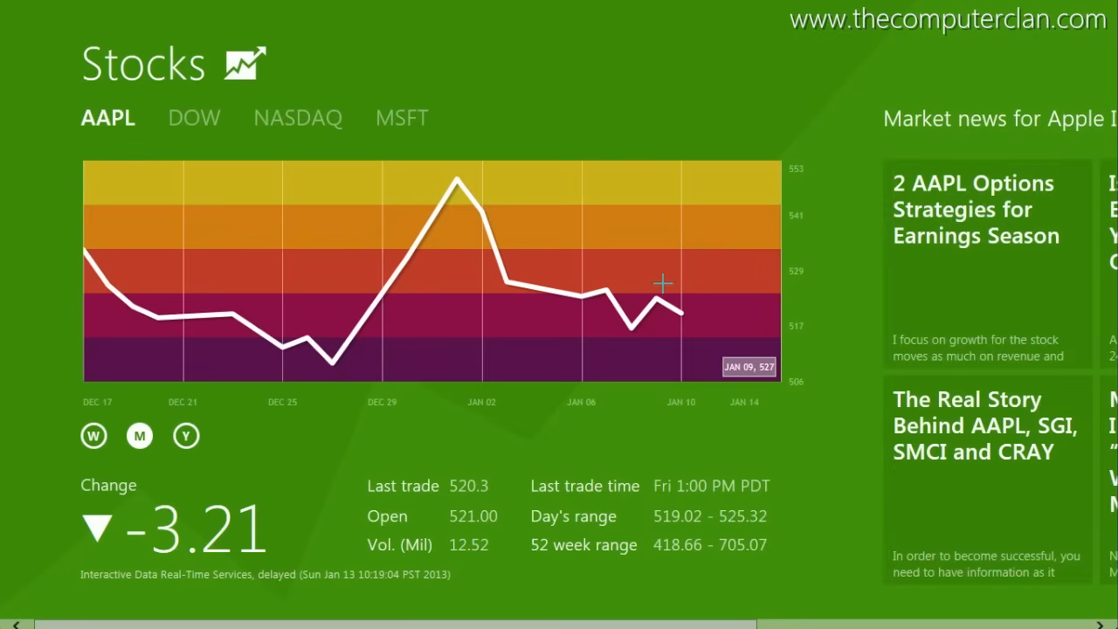
mouse_move(398, 200)
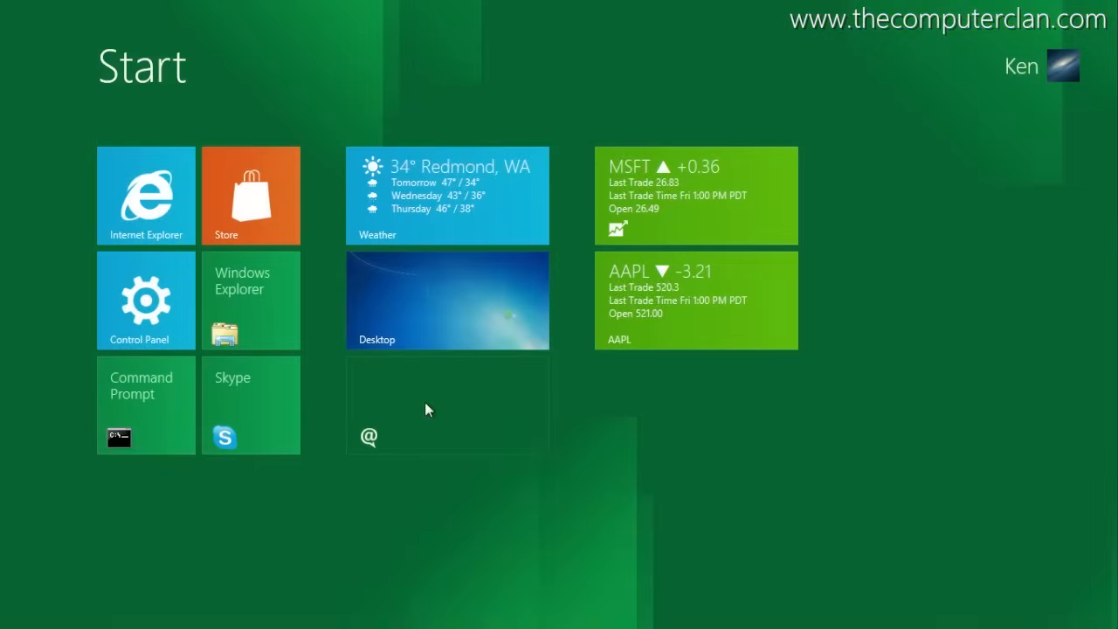
left_click(447, 196)
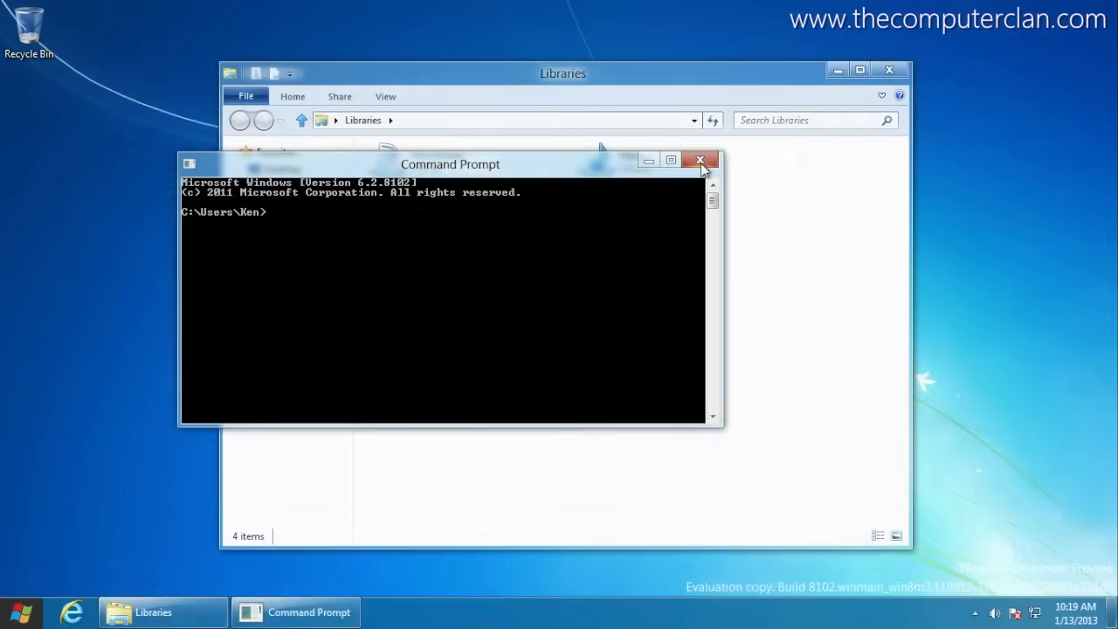
Step: Close Command Prompt, switch Libraries to Medium Icons, then close the Libraries window
left_click(699, 160)
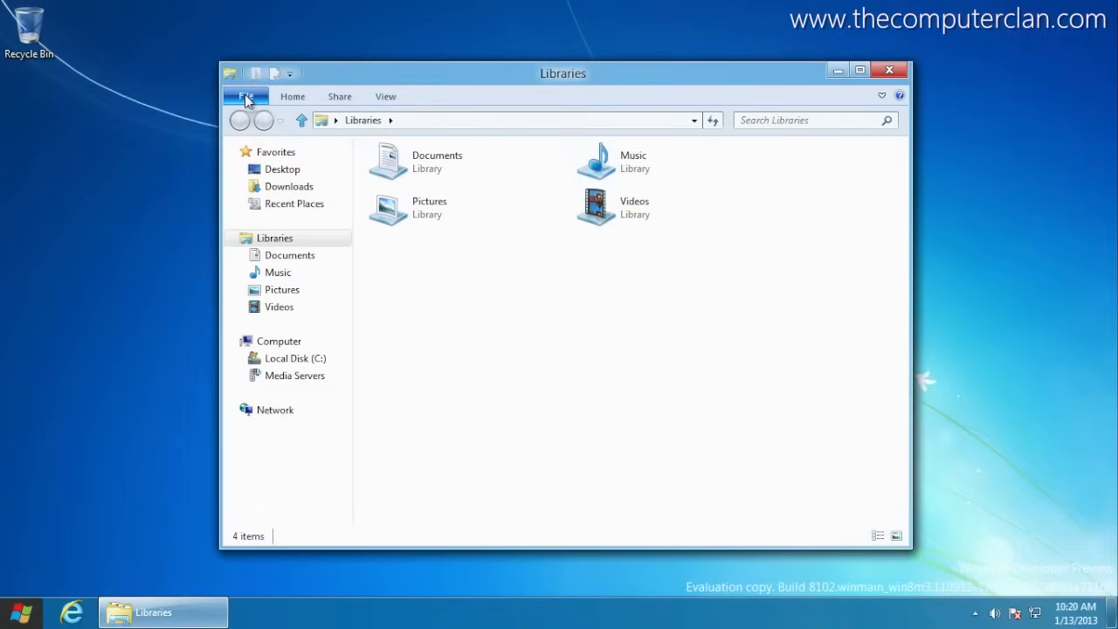
left_click(246, 96)
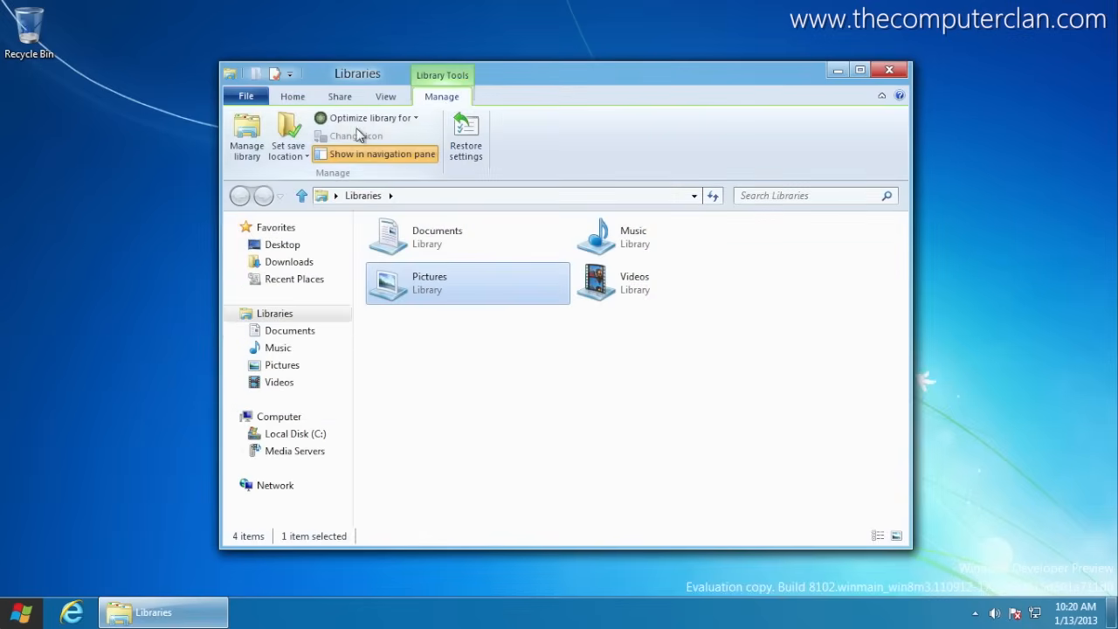
left_click(385, 96)
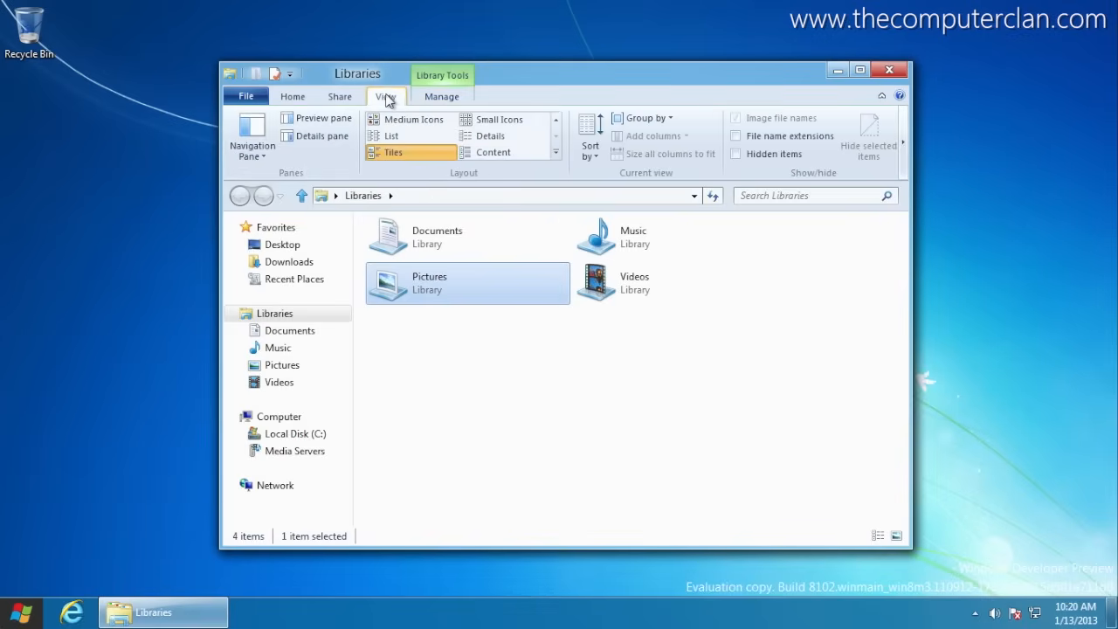
left_click(490, 136)
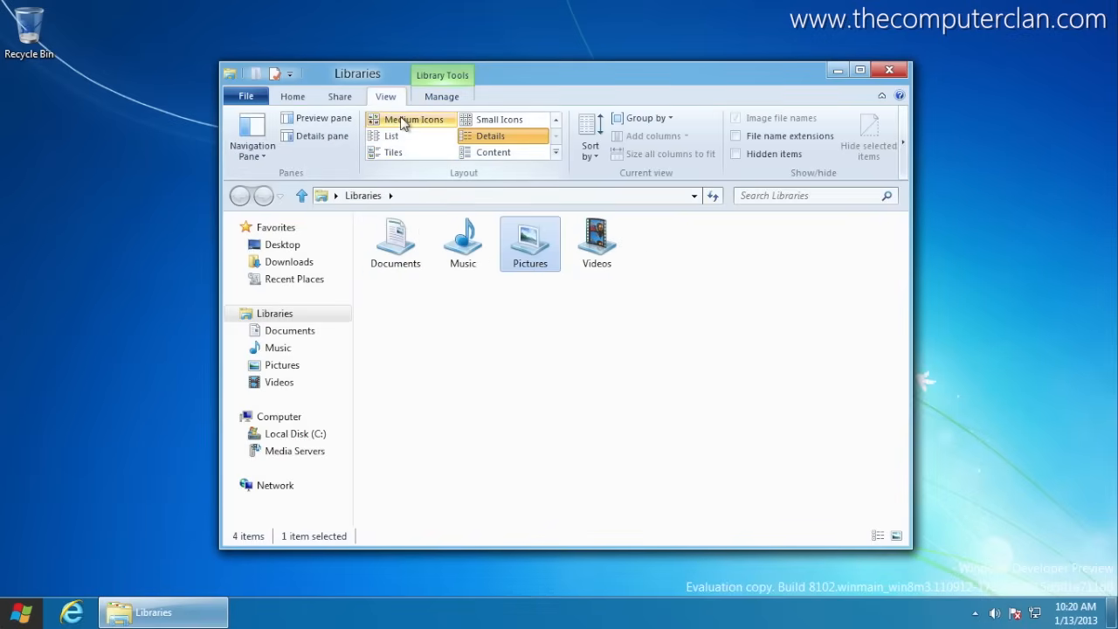
mouse_move(489, 135)
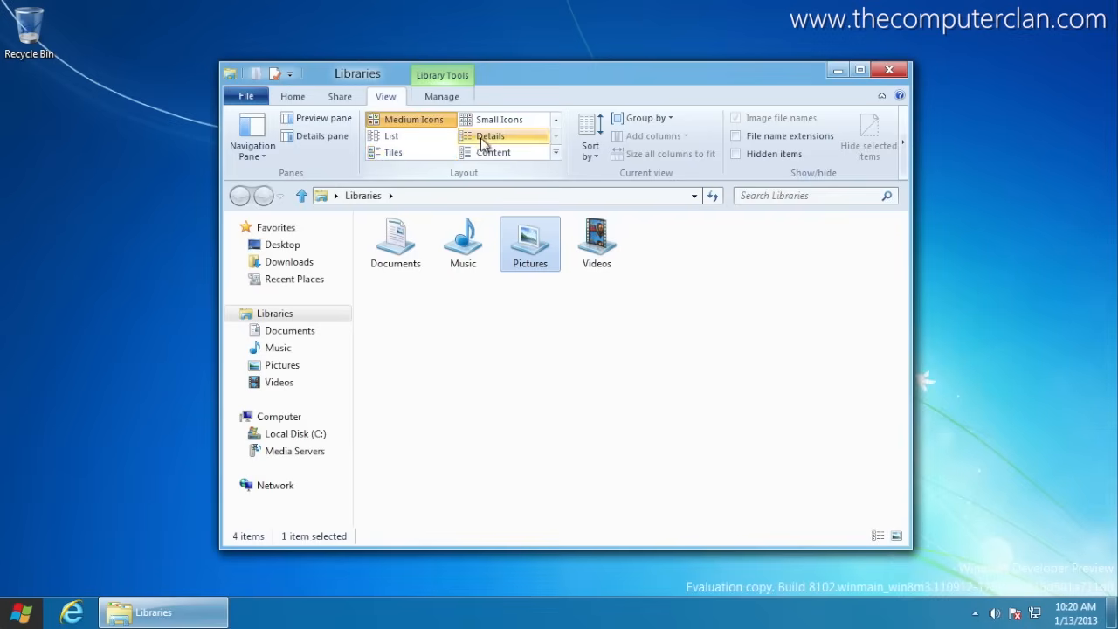
left_click(252, 136)
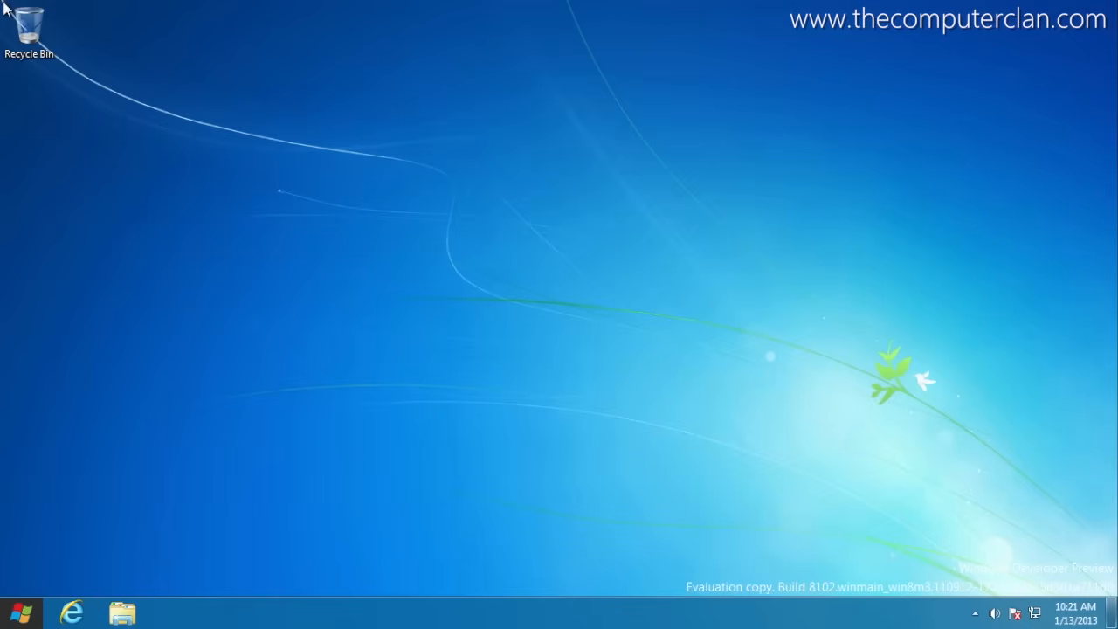
mouse_move(107, 567)
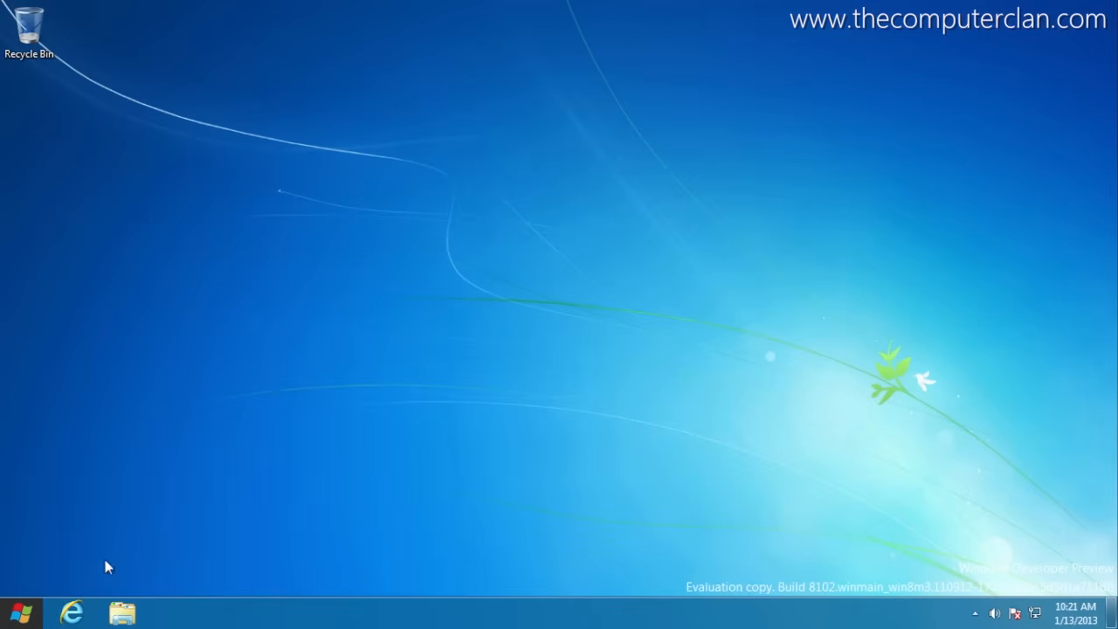